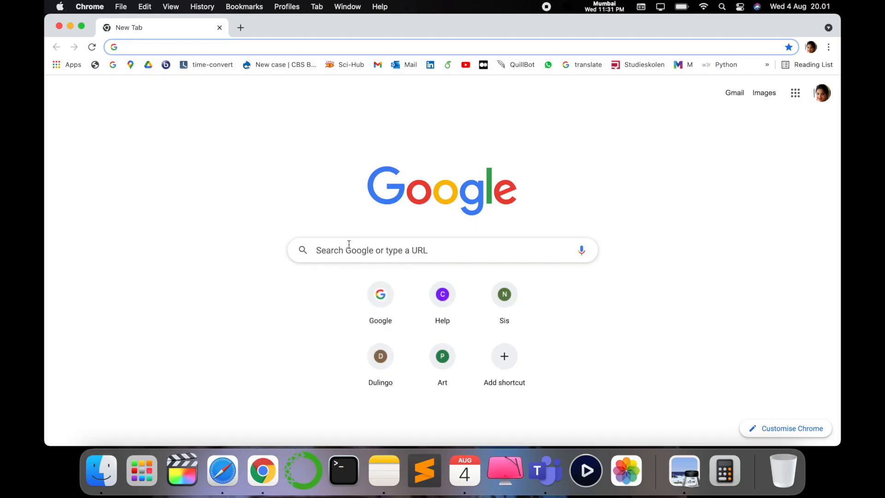
# Step: Search Google for QR Journal and reach its listing in the Mac App Store
pyautogui.write('QR code free')
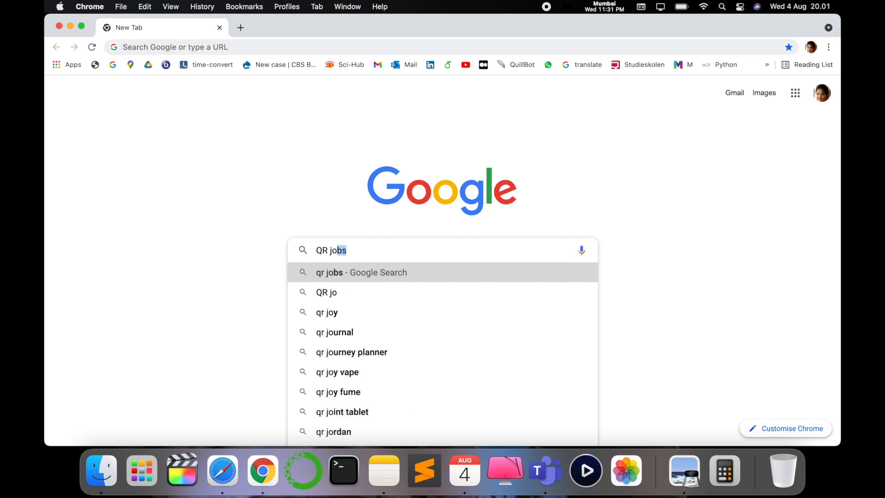
pyautogui.click(333, 332)
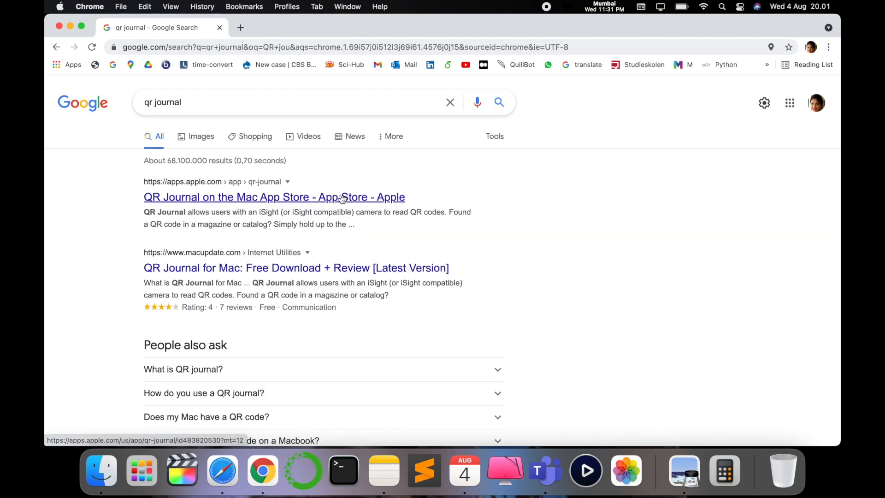
pyautogui.click(274, 197)
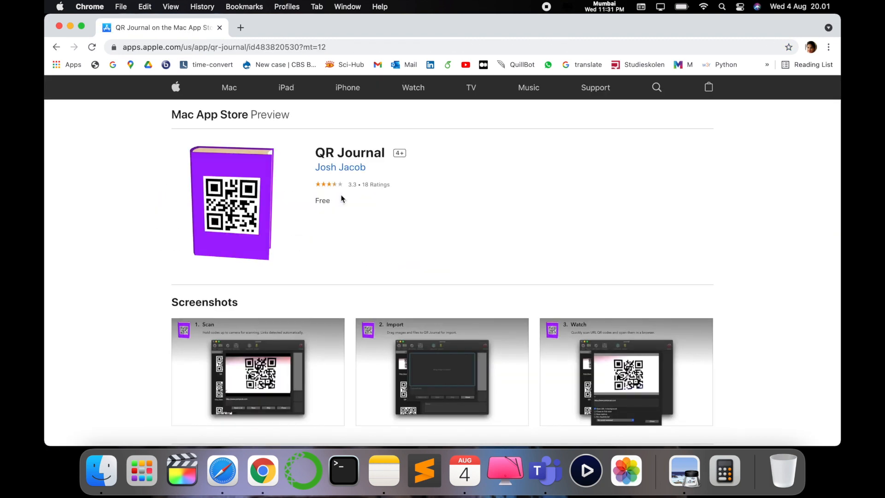
pyautogui.click(730, 470)
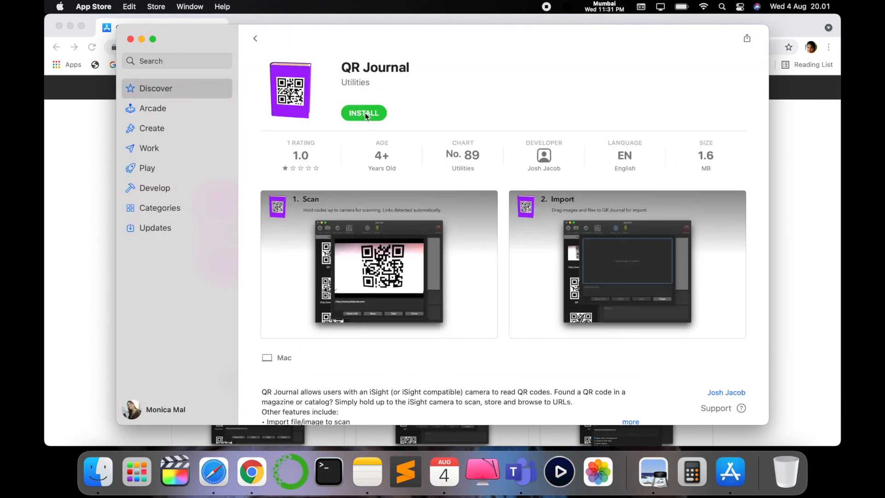
# Step: Install QR Journal from the App Store and launch it
pyautogui.click(363, 113)
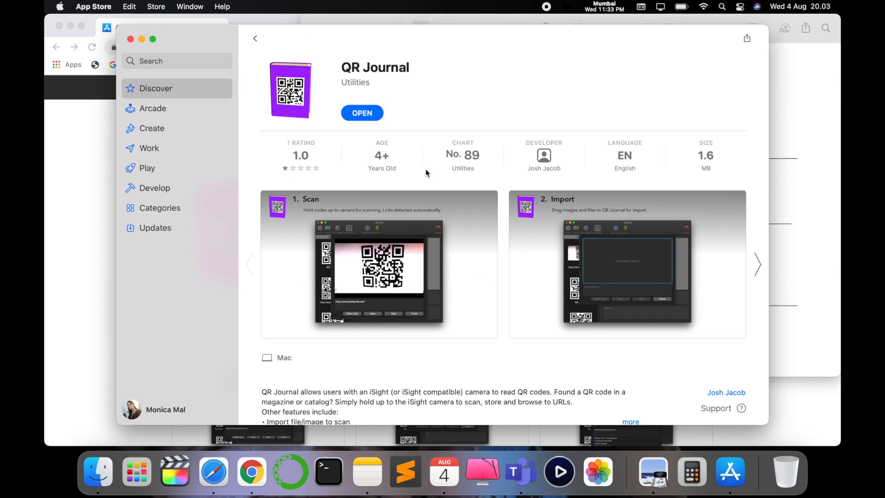
pyautogui.click(362, 113)
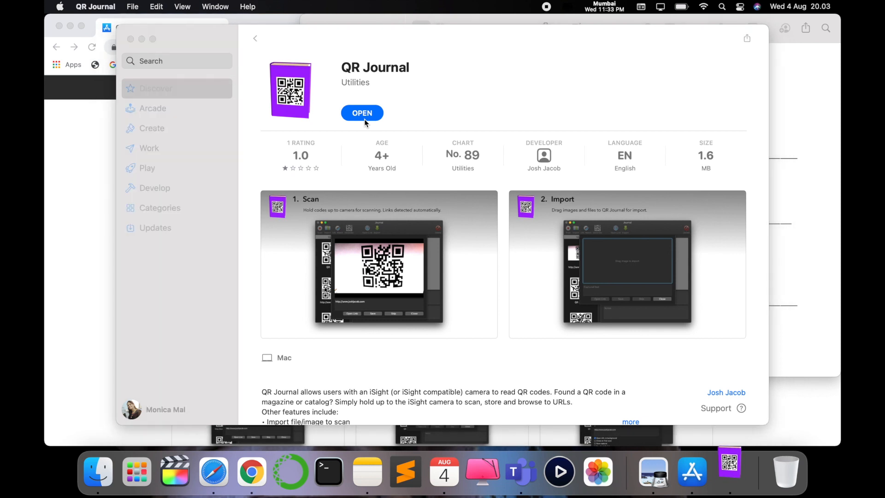
# Step: Bring up the 'Drag image to import' sheet in the Journal window
pyautogui.click(361, 113)
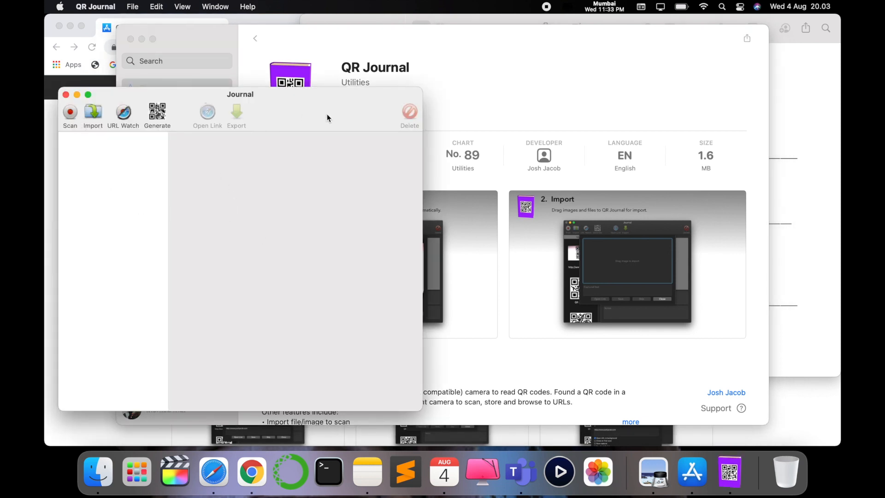
pyautogui.moveTo(97, 95)
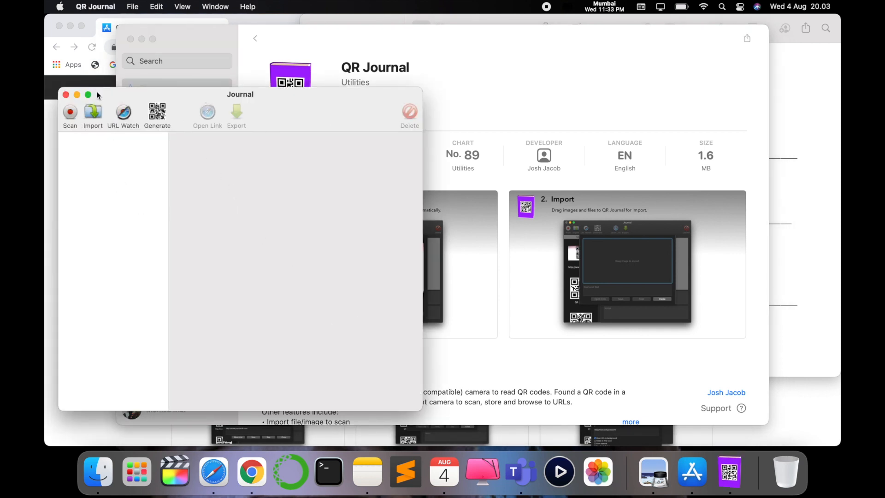
pyautogui.moveTo(220, 161)
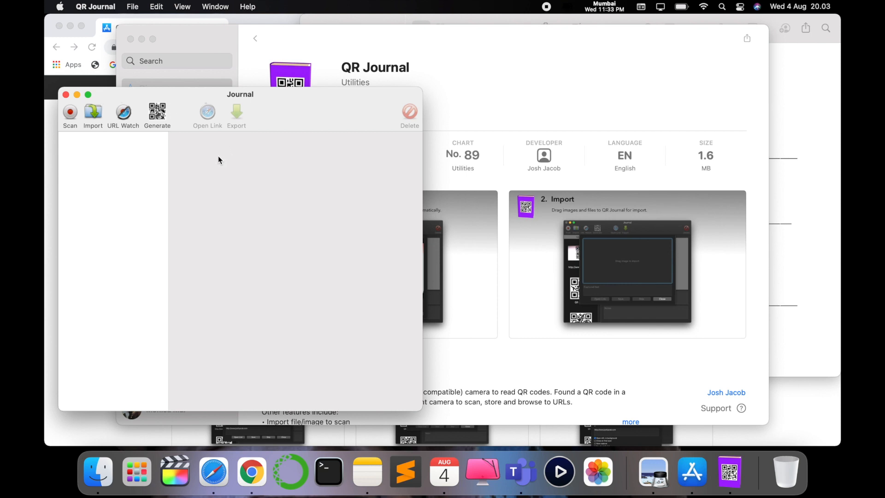
pyautogui.moveTo(74, 89)
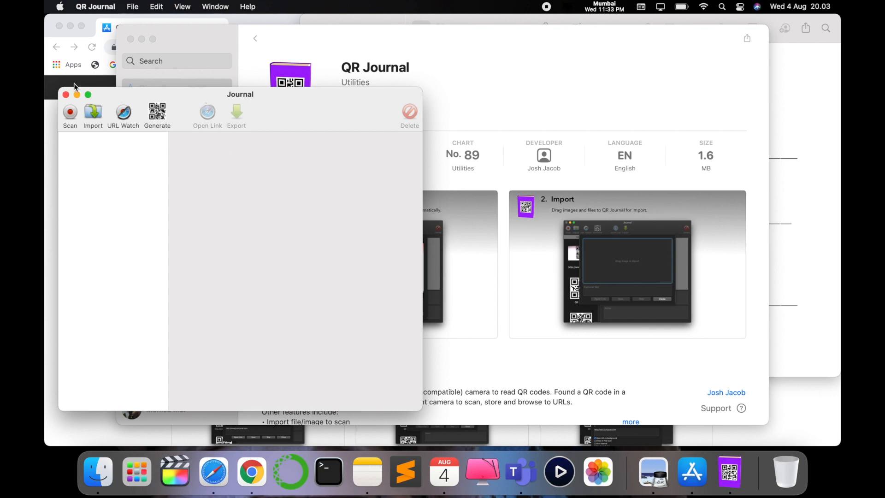
pyautogui.click(97, 471)
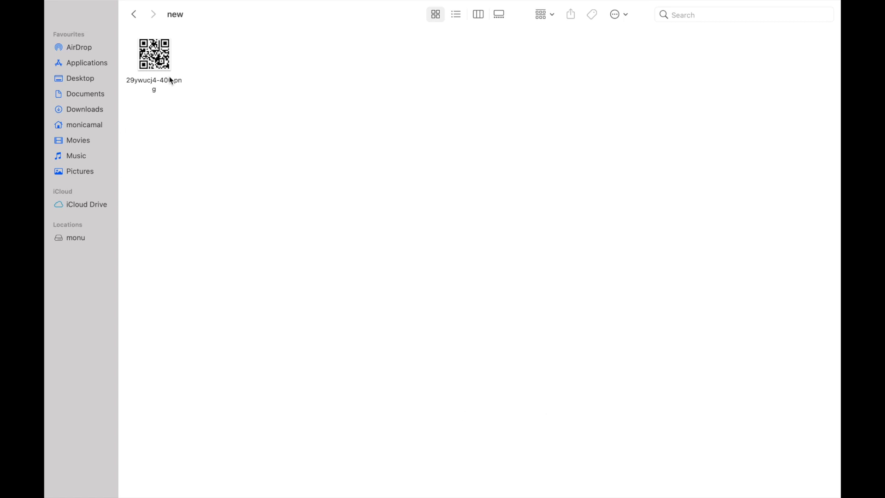
pyautogui.moveTo(193, 90)
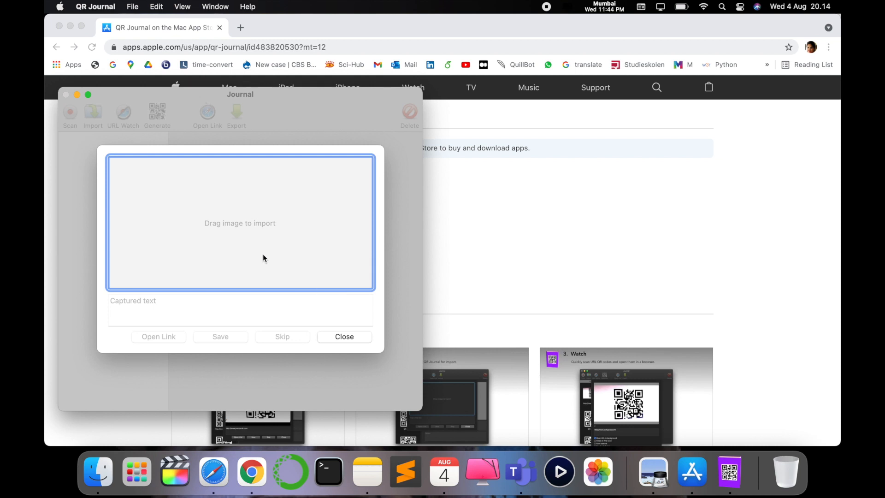
pyautogui.moveTo(97, 470)
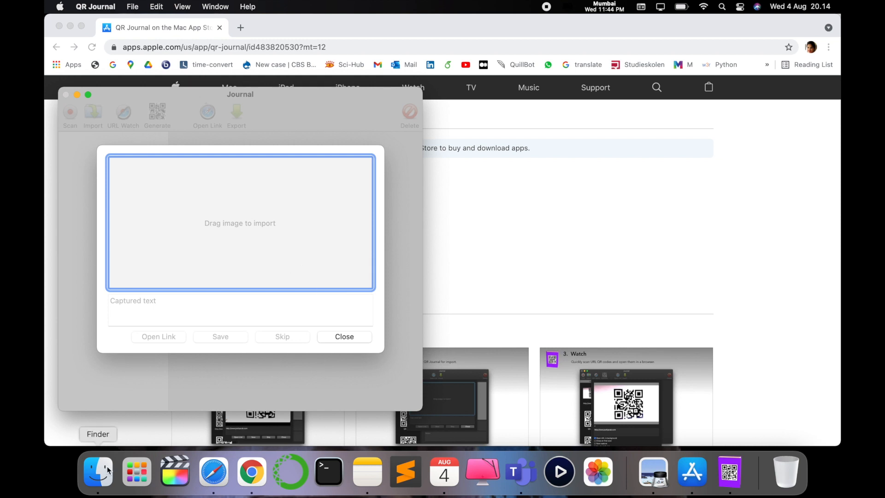
pyautogui.click(98, 471)
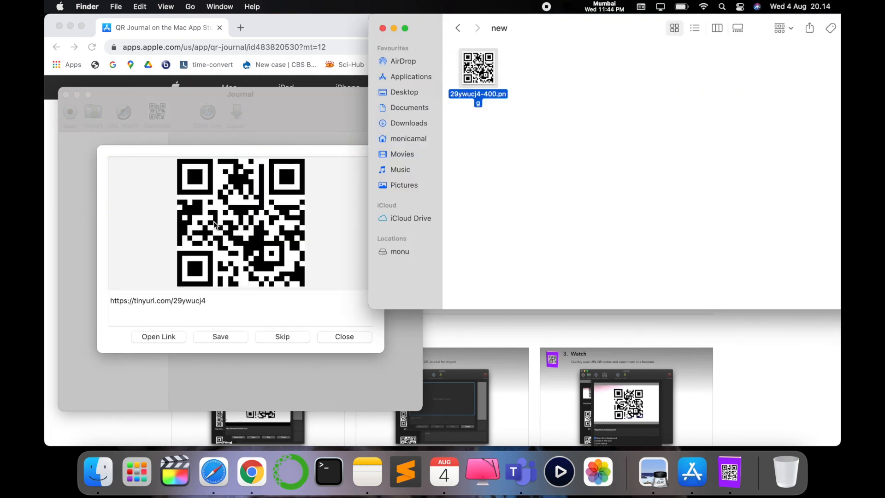
pyautogui.moveTo(174, 338)
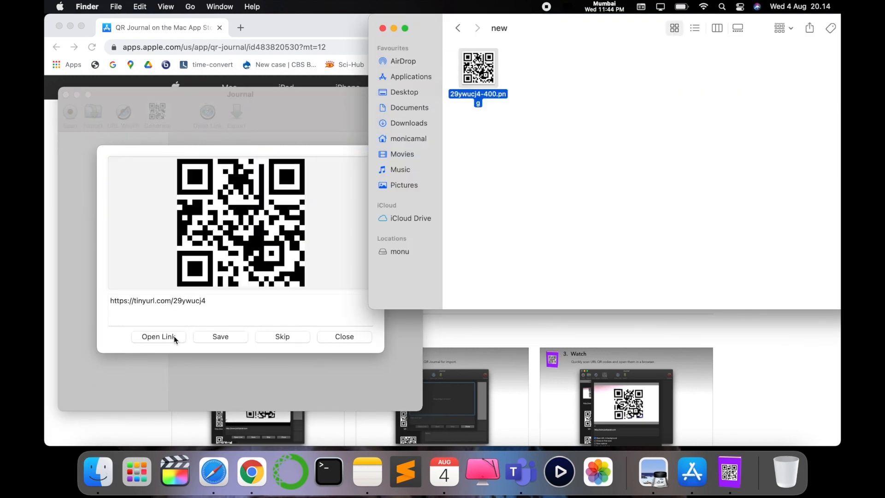
pyautogui.click(158, 337)
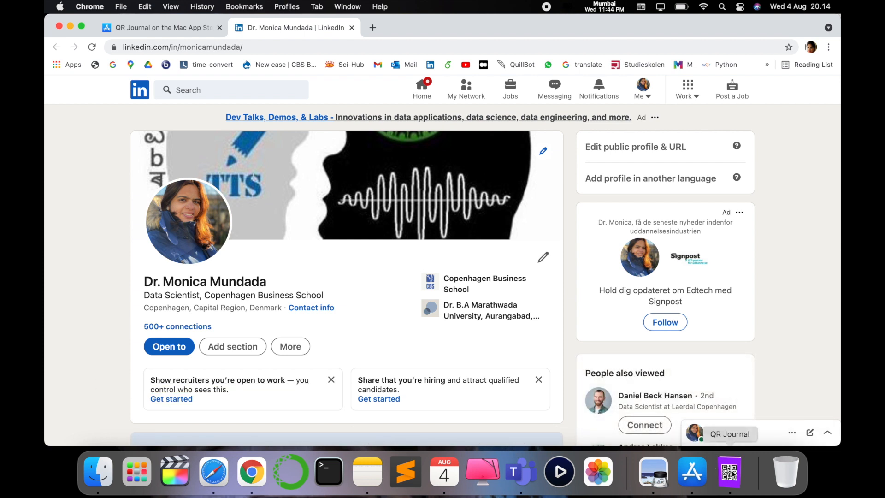
pyautogui.click(728, 472)
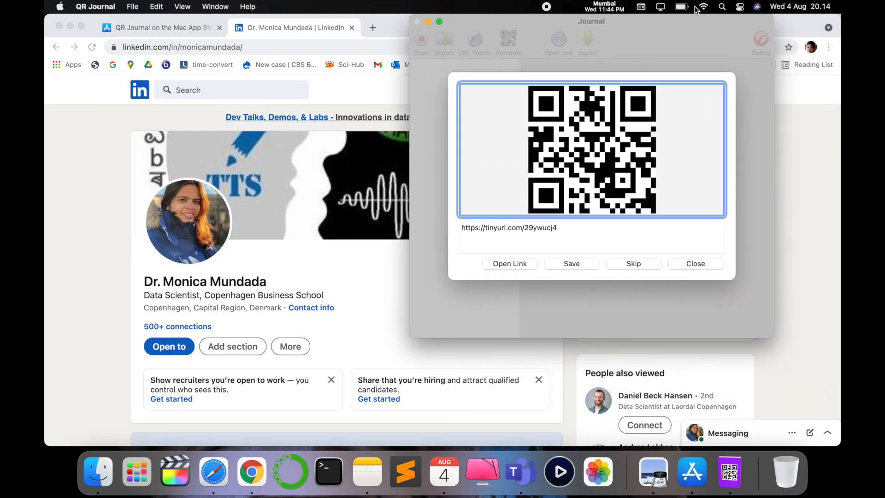
pyautogui.moveTo(526, 210)
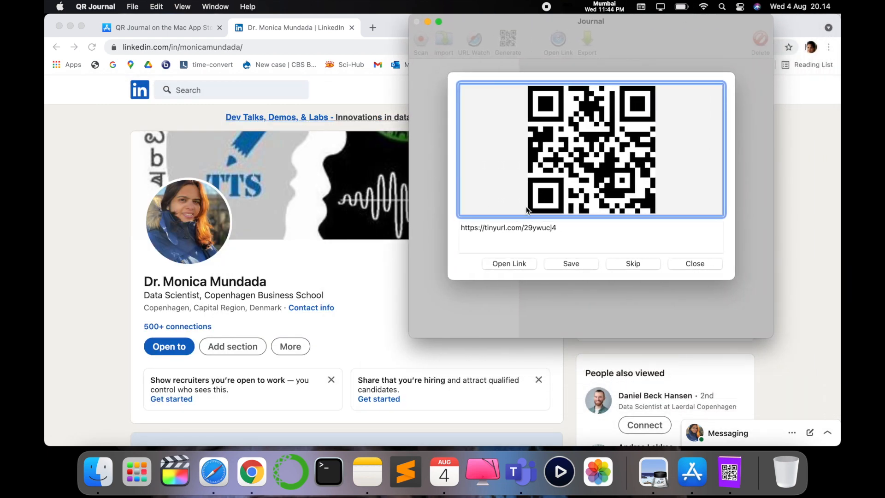
pyautogui.moveTo(537, 192)
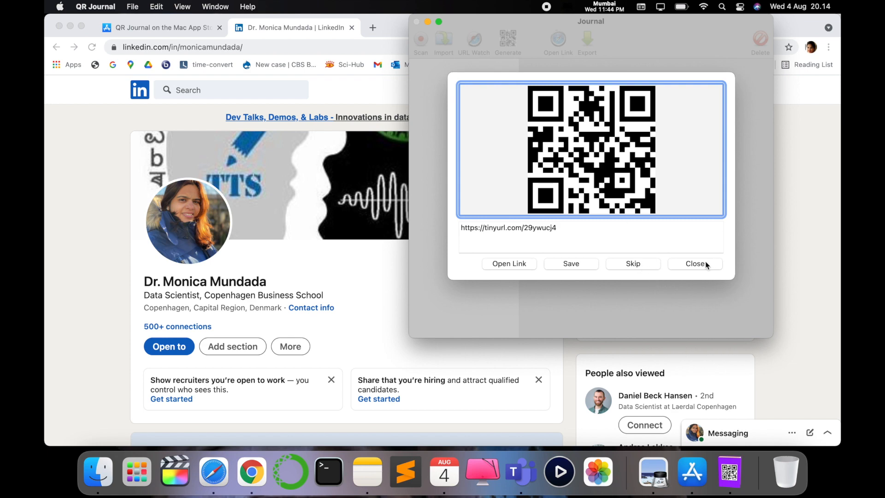
pyautogui.moveTo(509, 263)
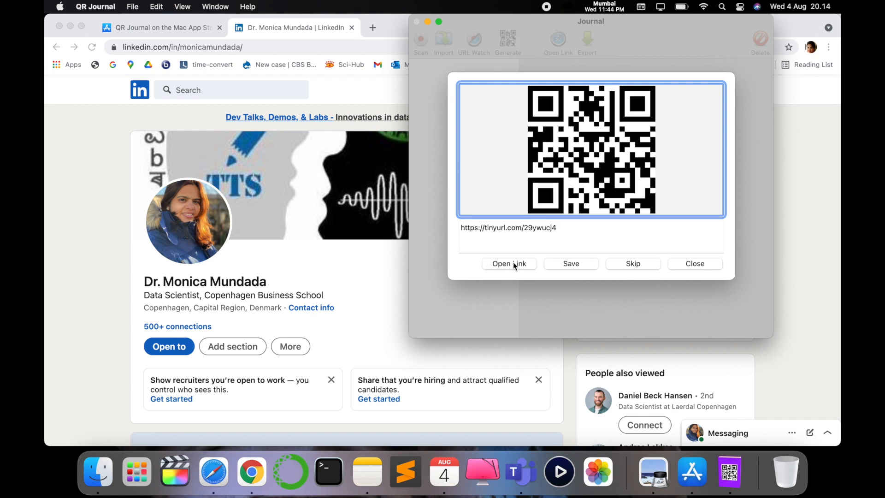
# Step: Reopen the decoded link in a new Chrome tab, then dismiss the import sheet
pyautogui.click(510, 264)
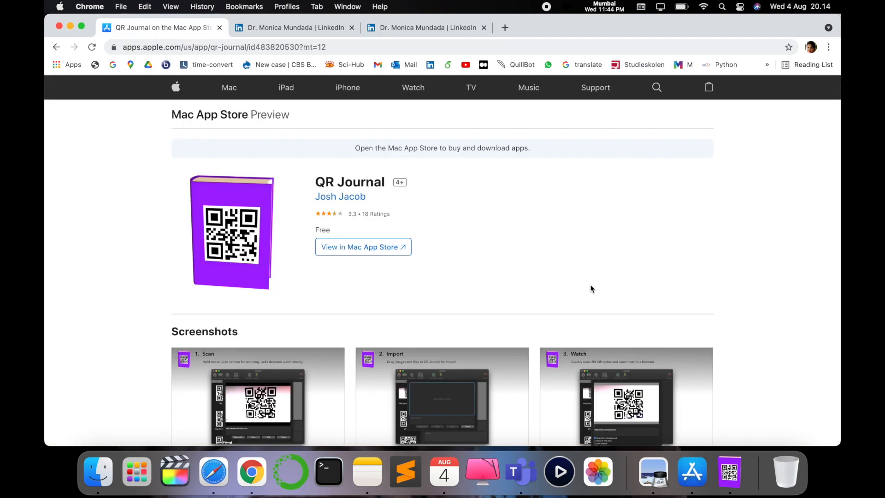
pyautogui.moveTo(731, 471)
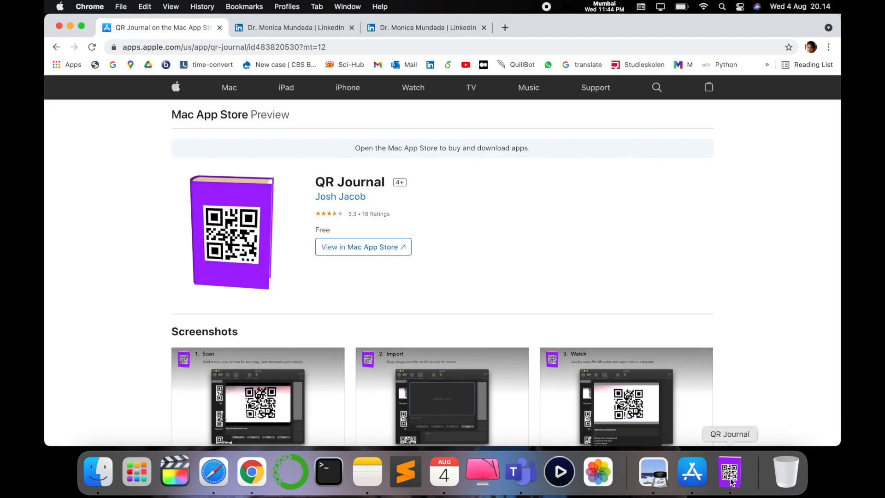
pyautogui.click(729, 472)
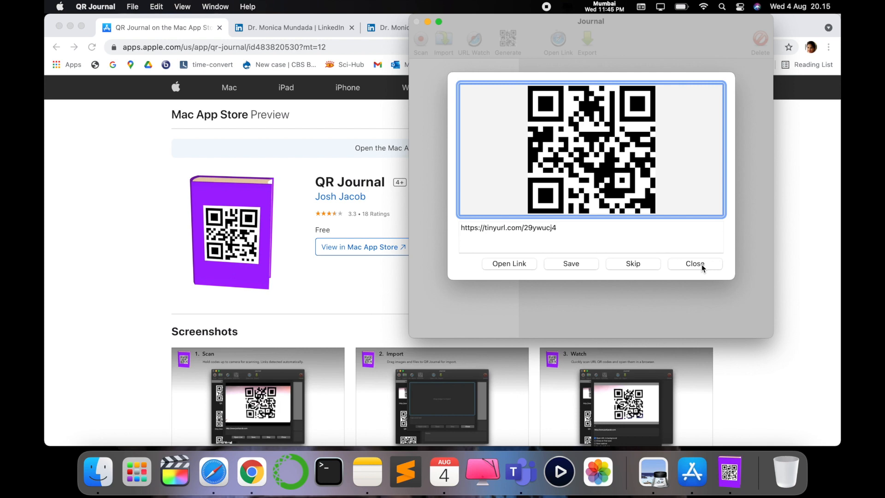
pyautogui.click(695, 264)
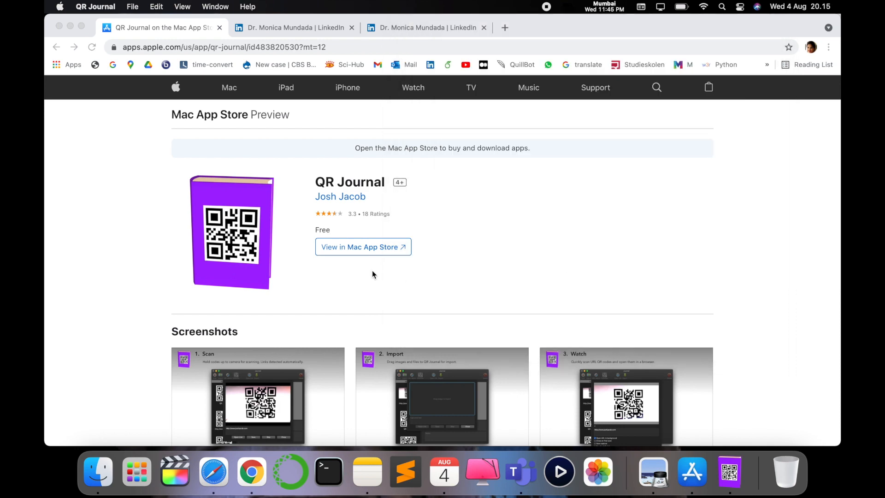
pyautogui.moveTo(171, 160)
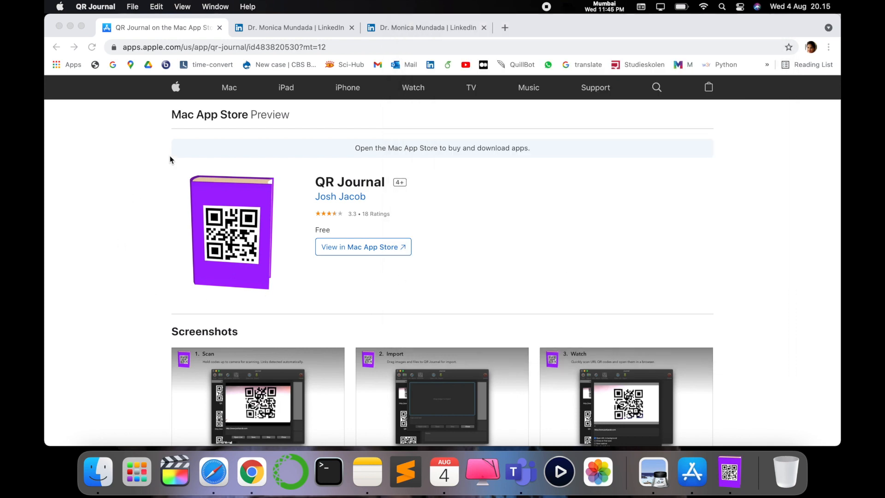